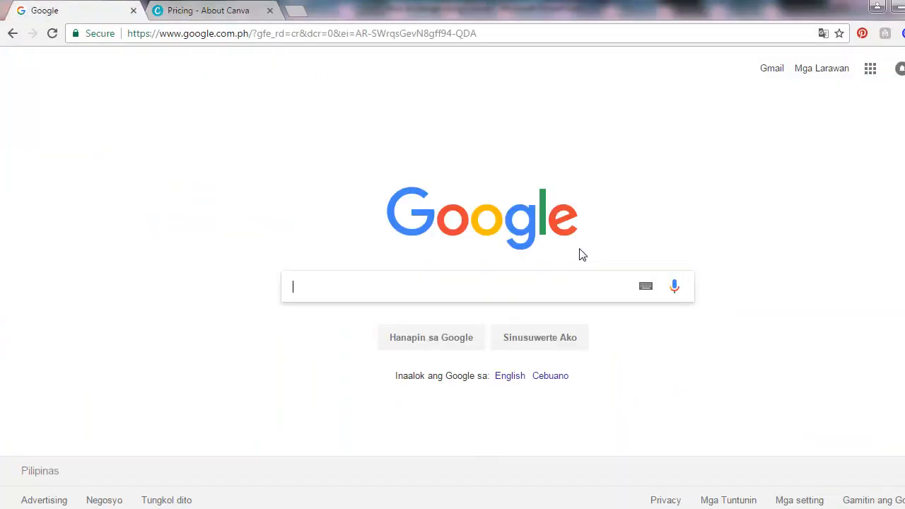
Search Google for 'canva' and open Canva's official site from the results.
text(canva)
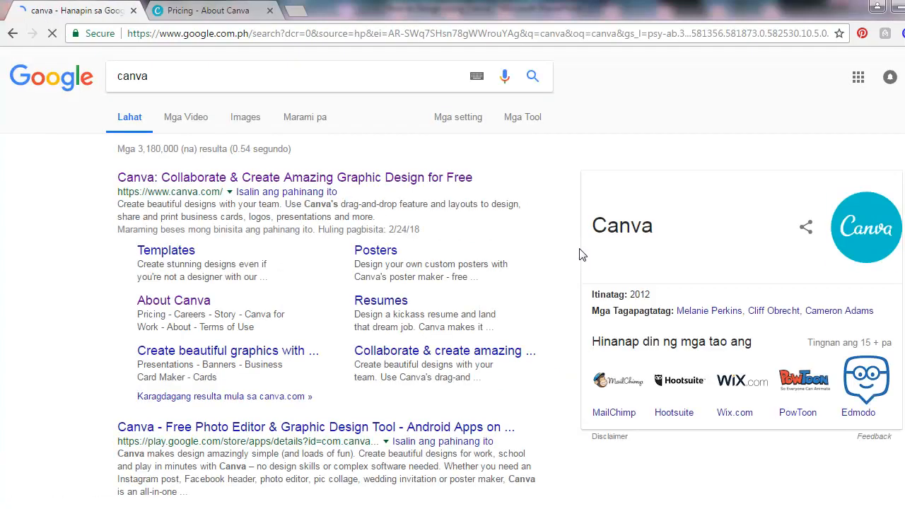
click(294, 177)
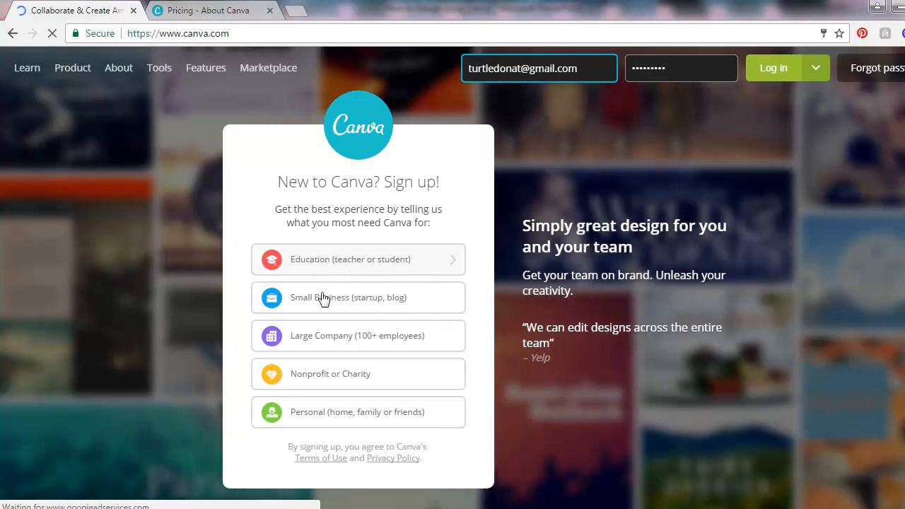
mouse_move(309, 305)
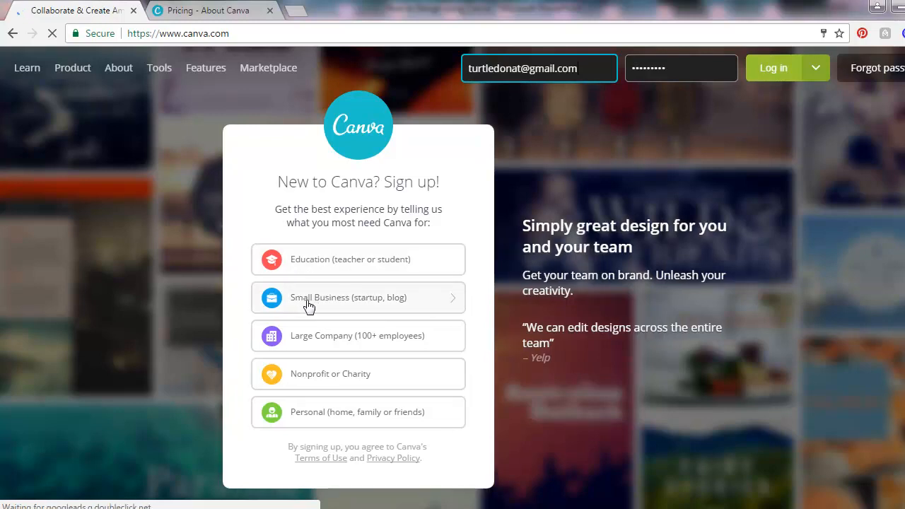
mouse_move(311, 366)
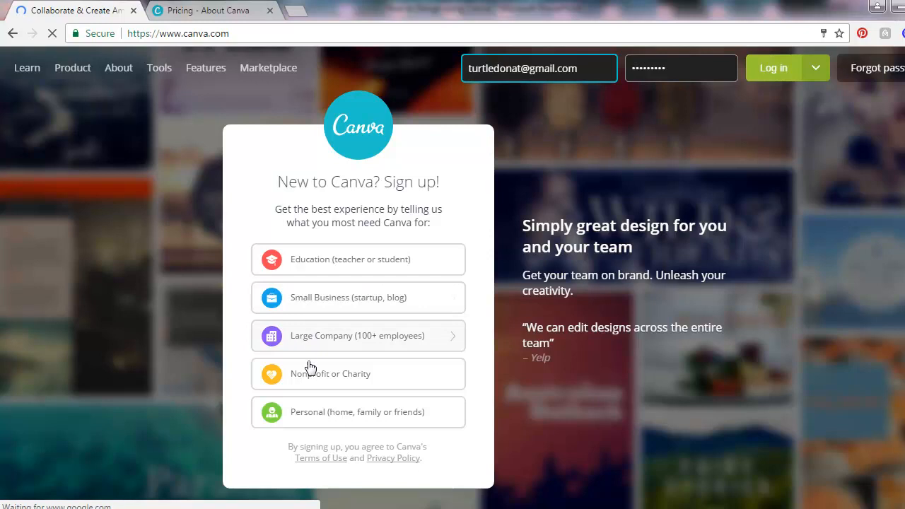
mouse_move(802, 373)
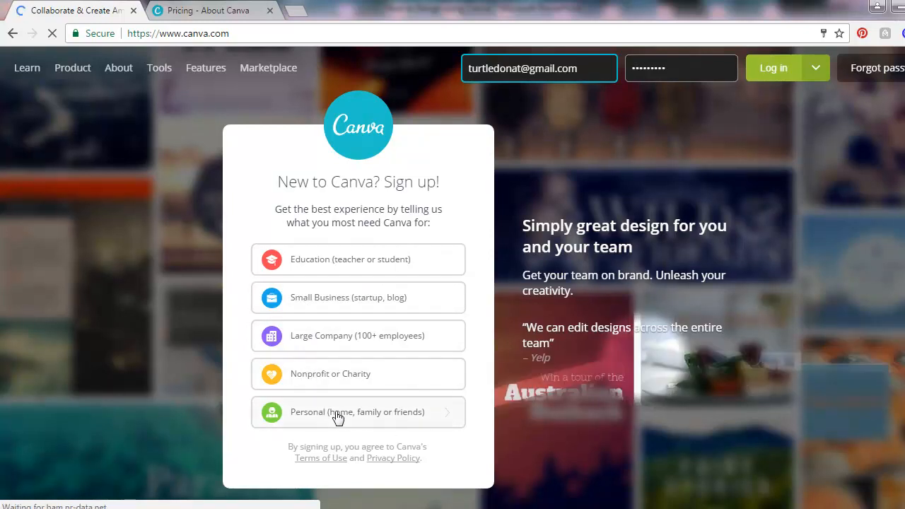
Choose 'Personal (home, family or friends)' as the Canva account type.
click(357, 411)
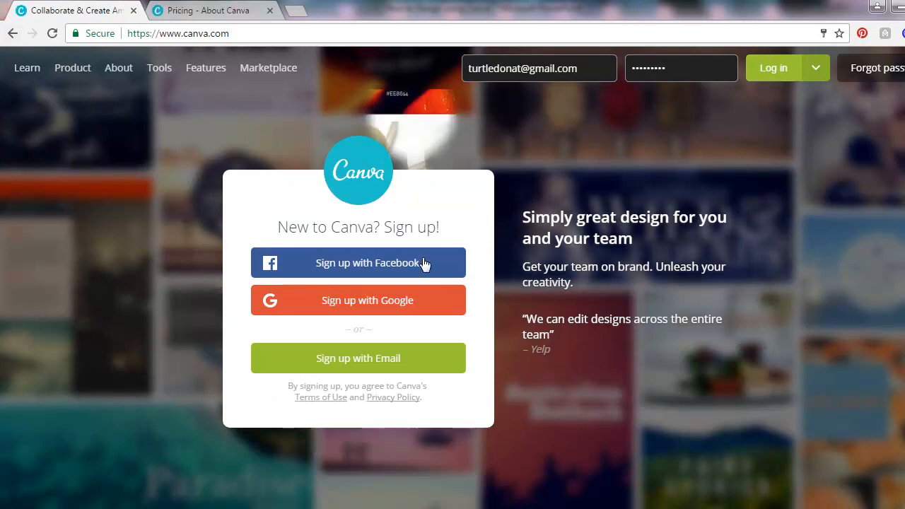
mouse_move(393, 305)
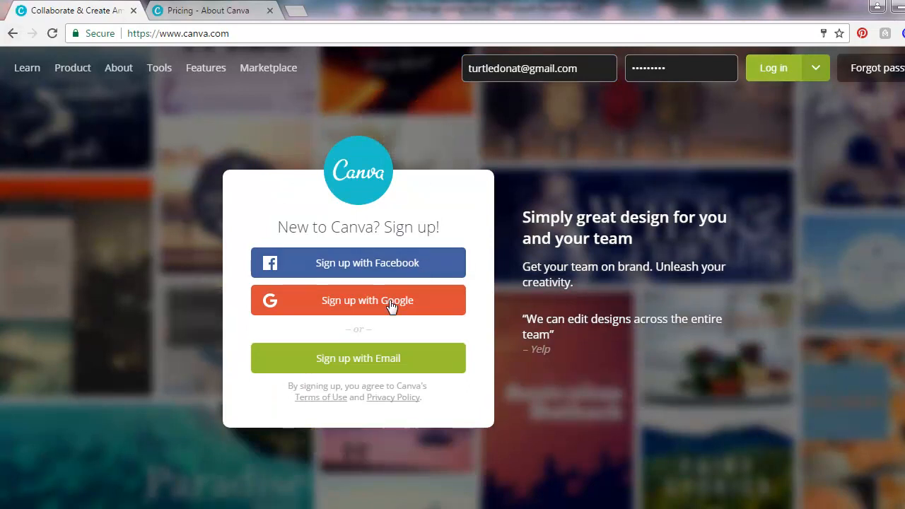
mouse_move(366, 300)
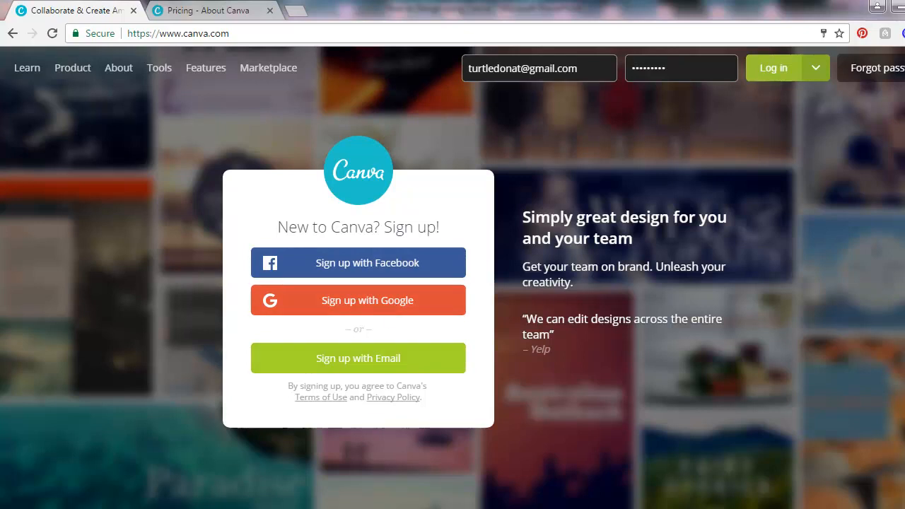
mouse_move(336, 263)
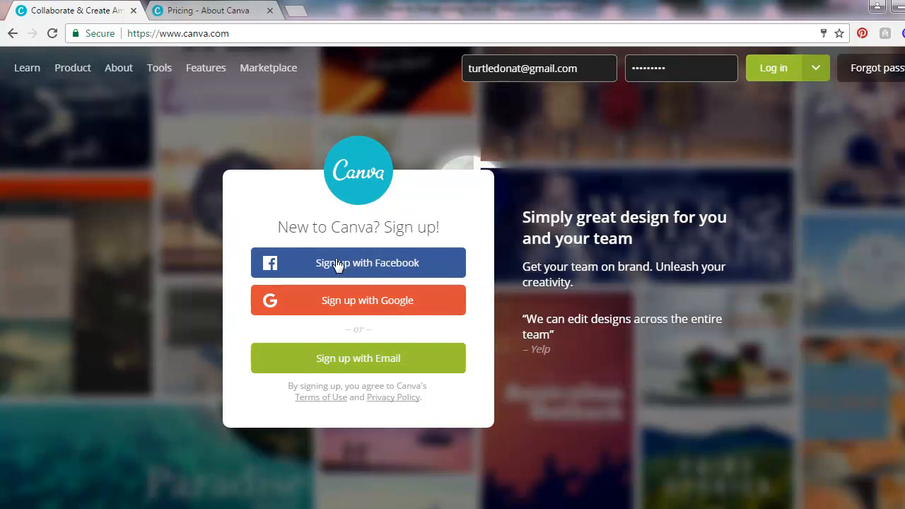
Create the Canva account with Facebook, allowing Canva to use the Facebook profile.
click(357, 262)
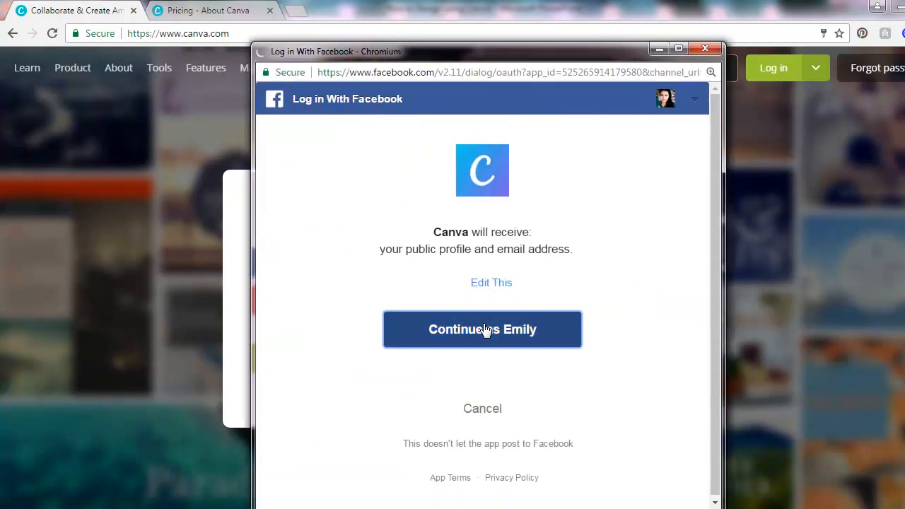
click(482, 329)
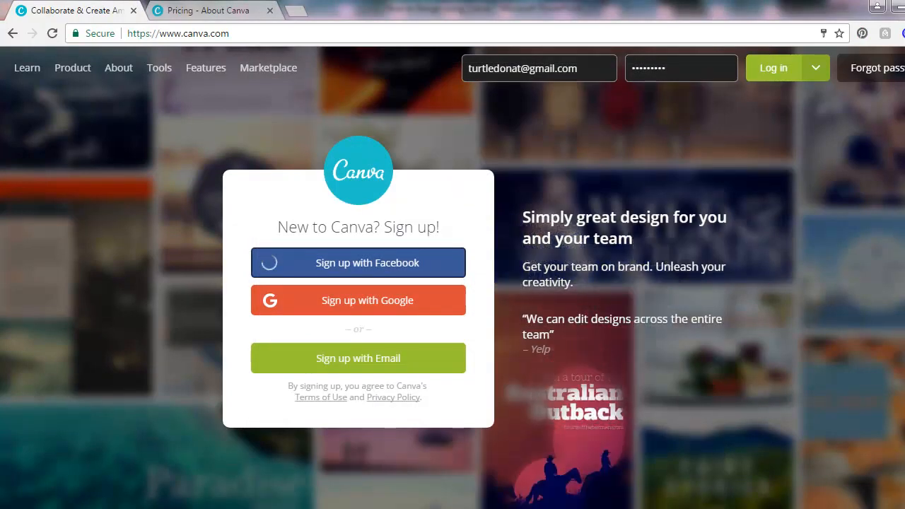
click(358, 263)
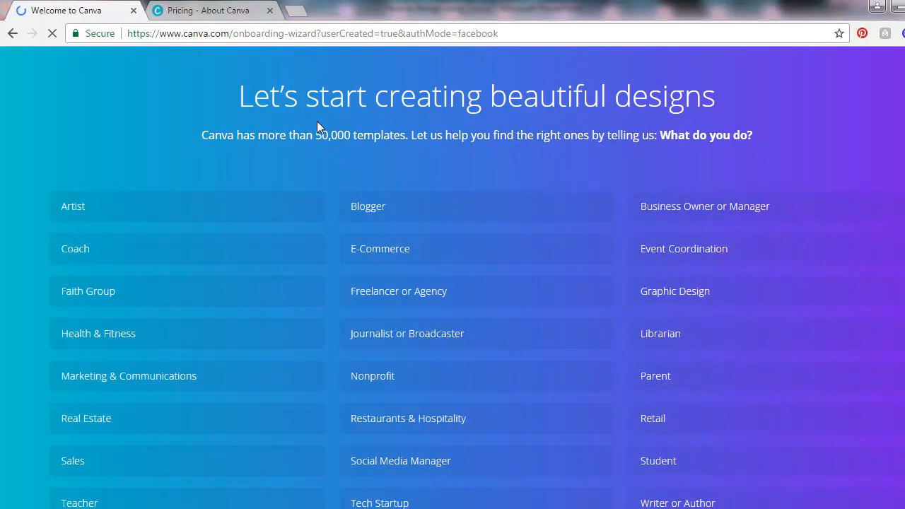
mouse_move(309, 214)
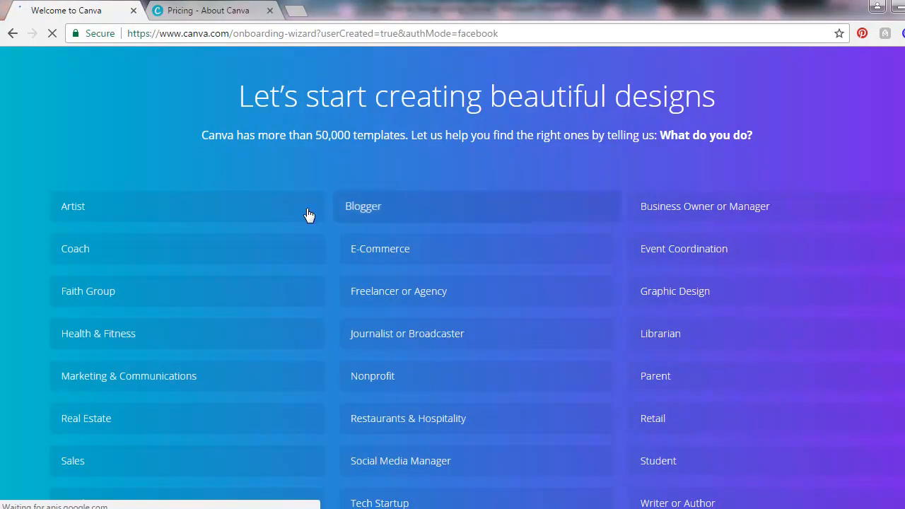
mouse_move(373, 218)
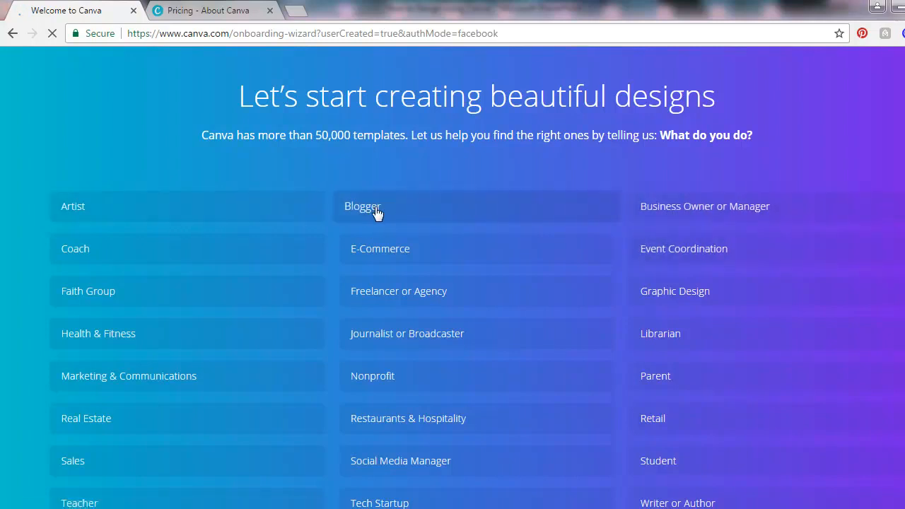
Select Blogger on the 'What do you do?' onboarding page.
click(361, 205)
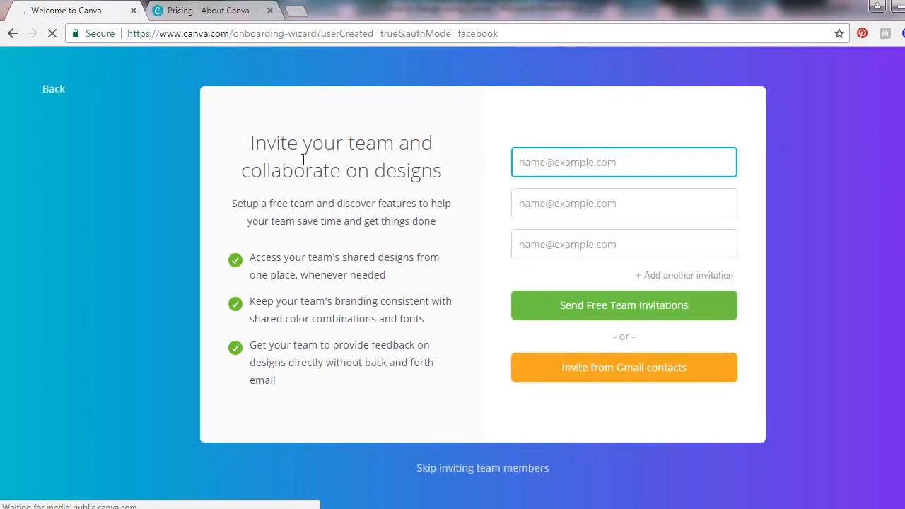
mouse_move(442, 193)
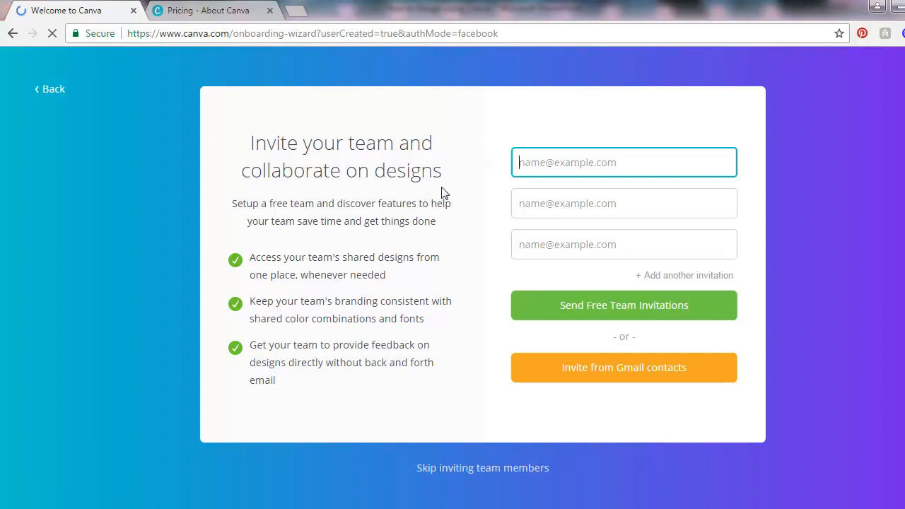
mouse_move(466, 175)
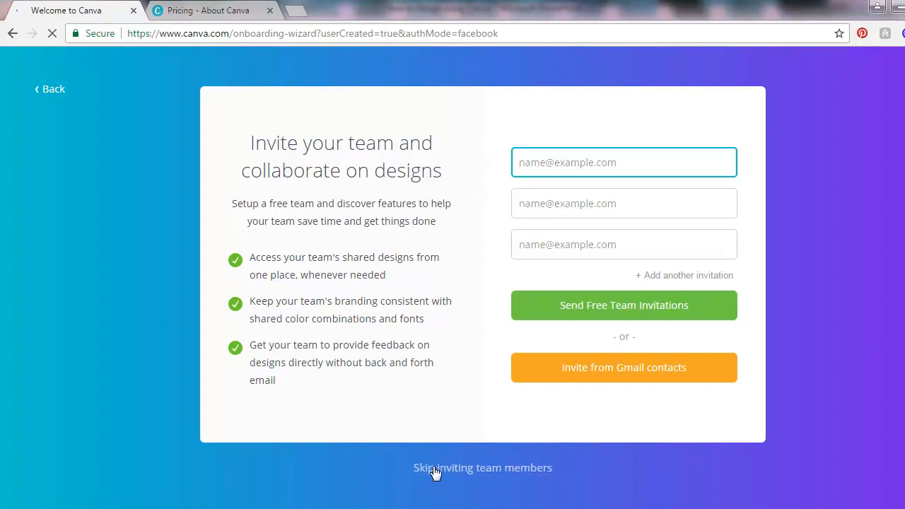
Choose 'Skip inviting team members' on the invite page.
click(482, 467)
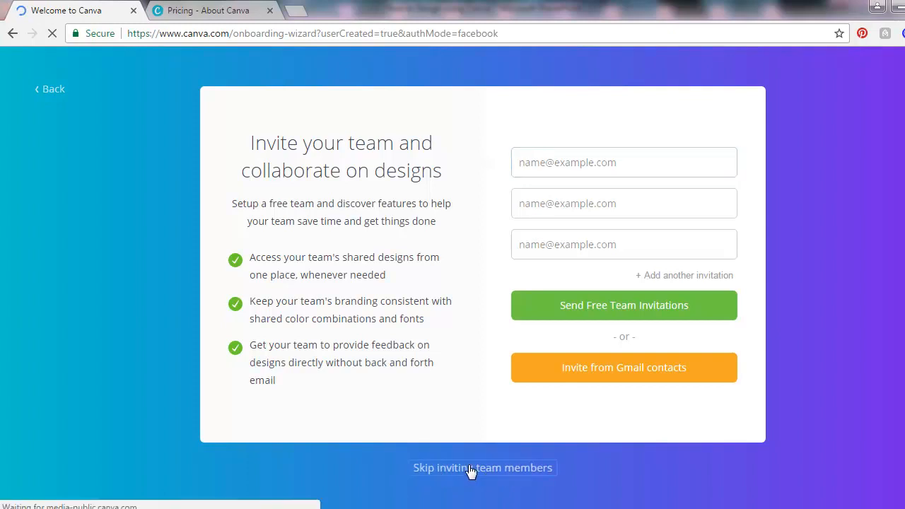
click(483, 467)
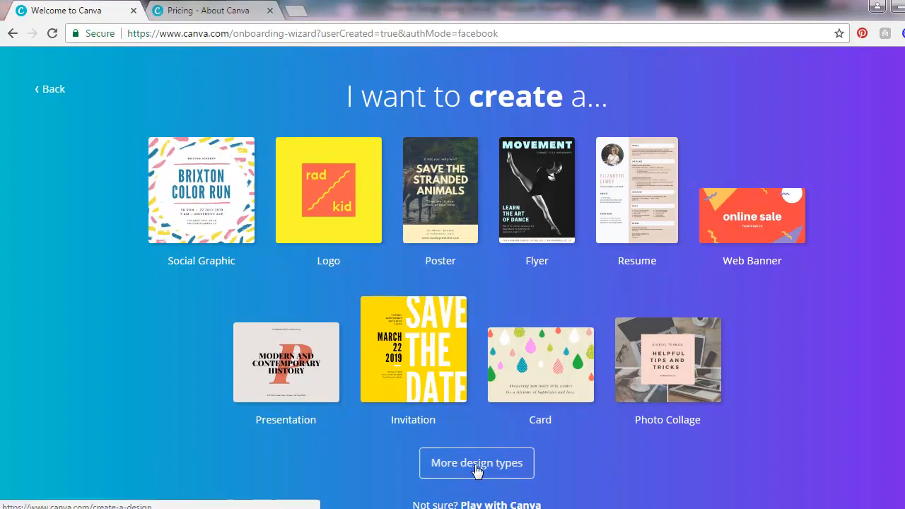
Pick 'More design types' on the 'I want to create a...' page.
click(476, 463)
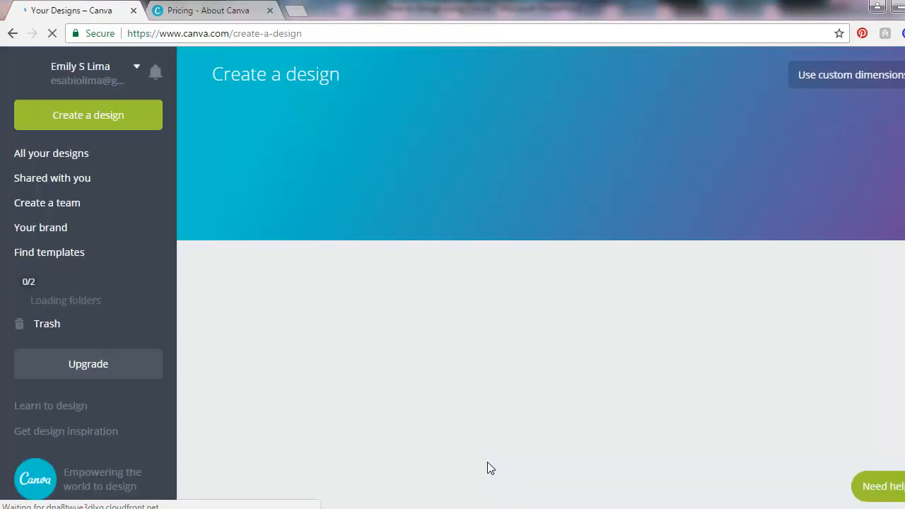